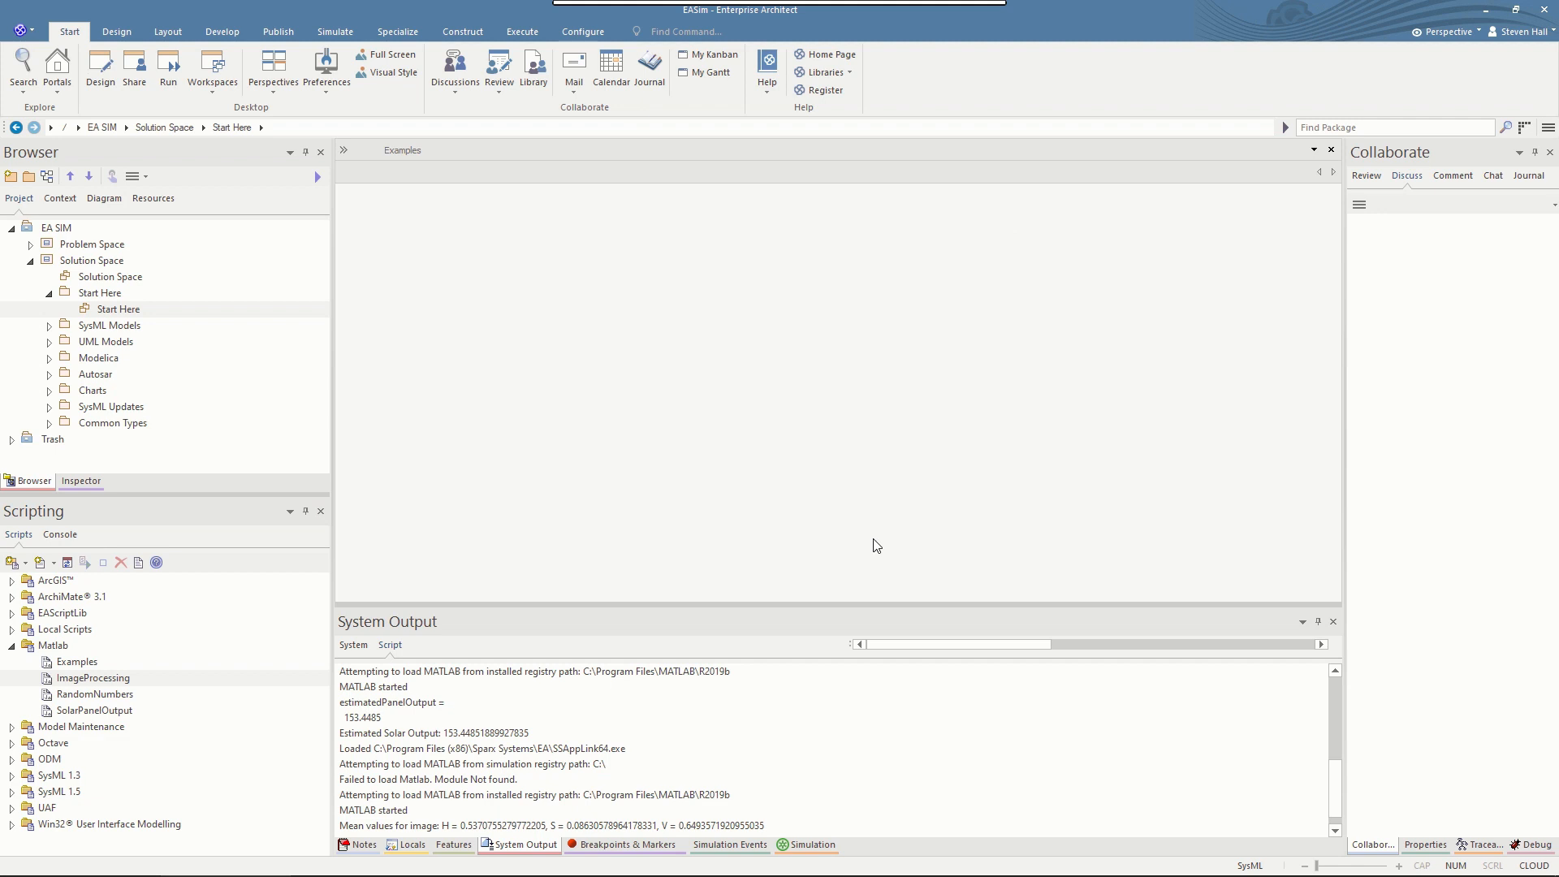
pyautogui.moveTo(843, 538)
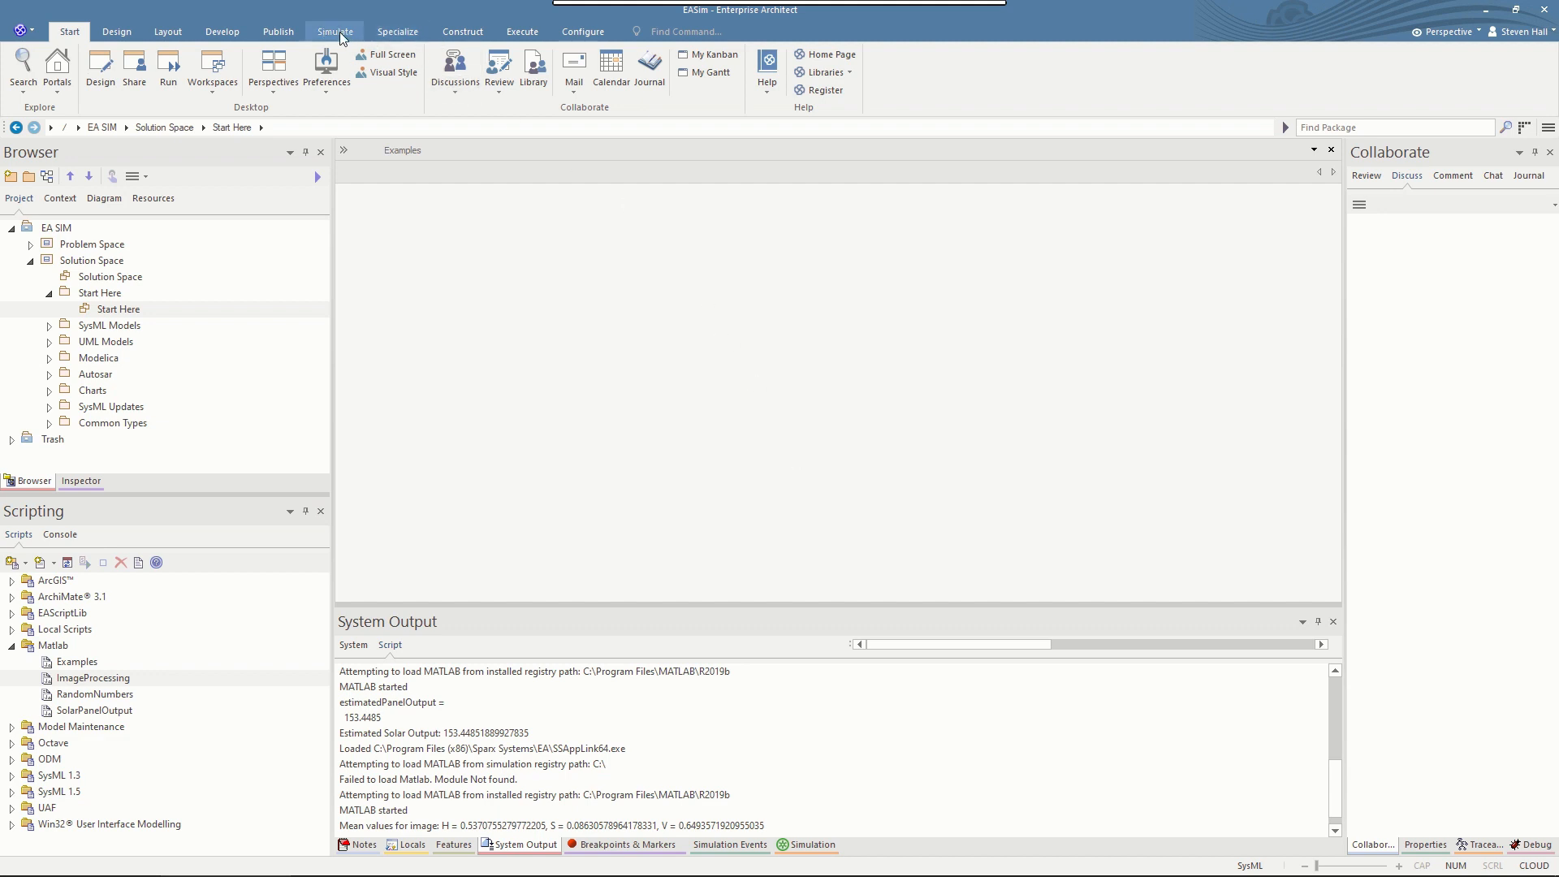
# - Launch a MATLAB solver console from the Simulate ribbon's Solvers list
pyautogui.click(335, 31)
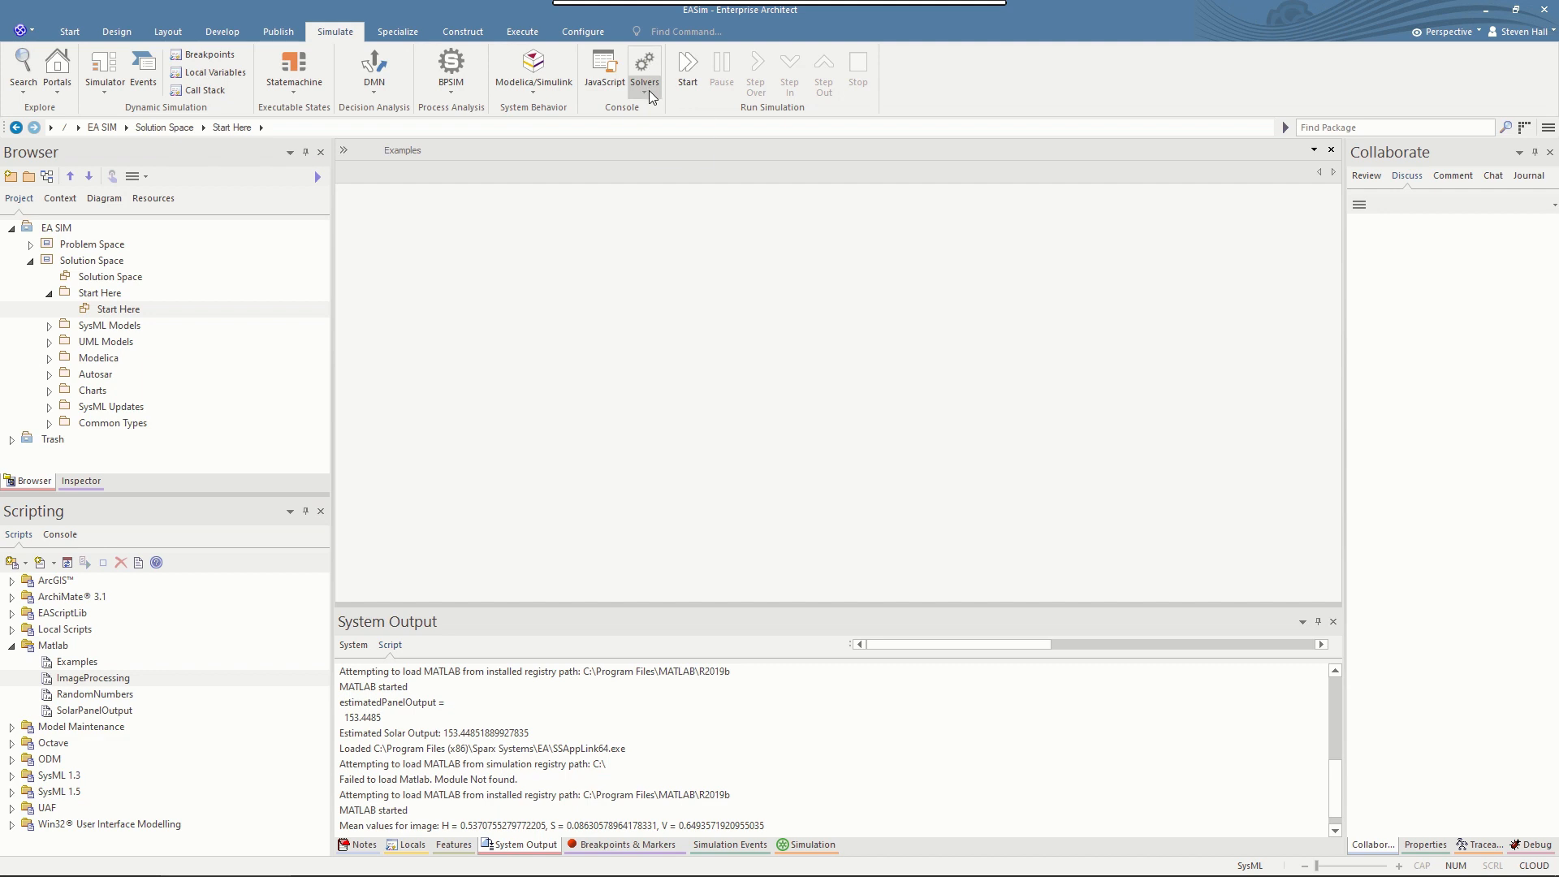
pyautogui.click(645, 72)
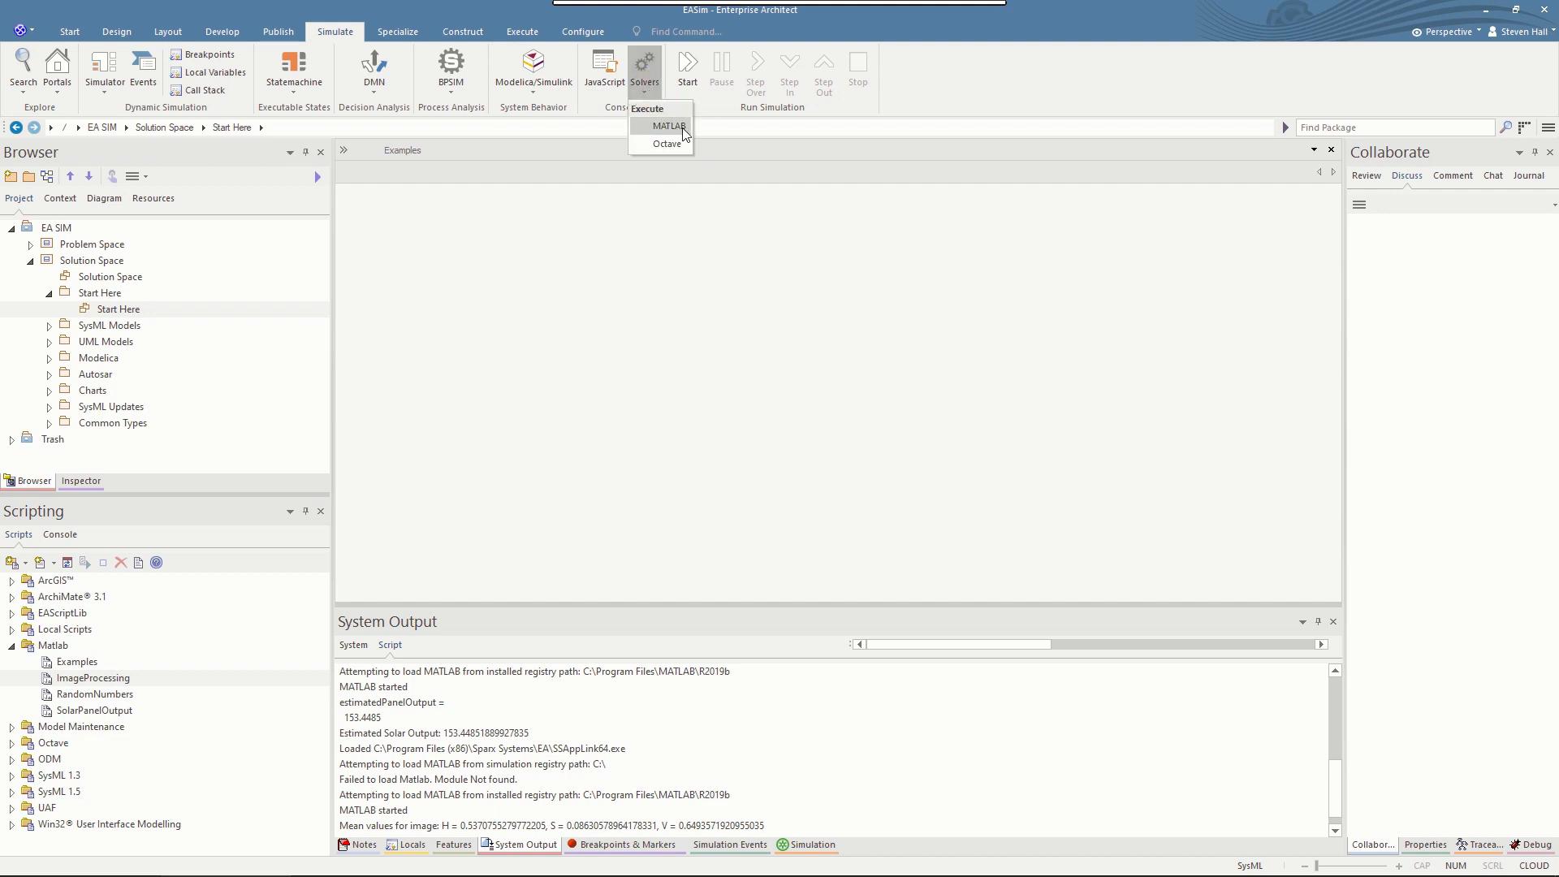
pyautogui.click(669, 127)
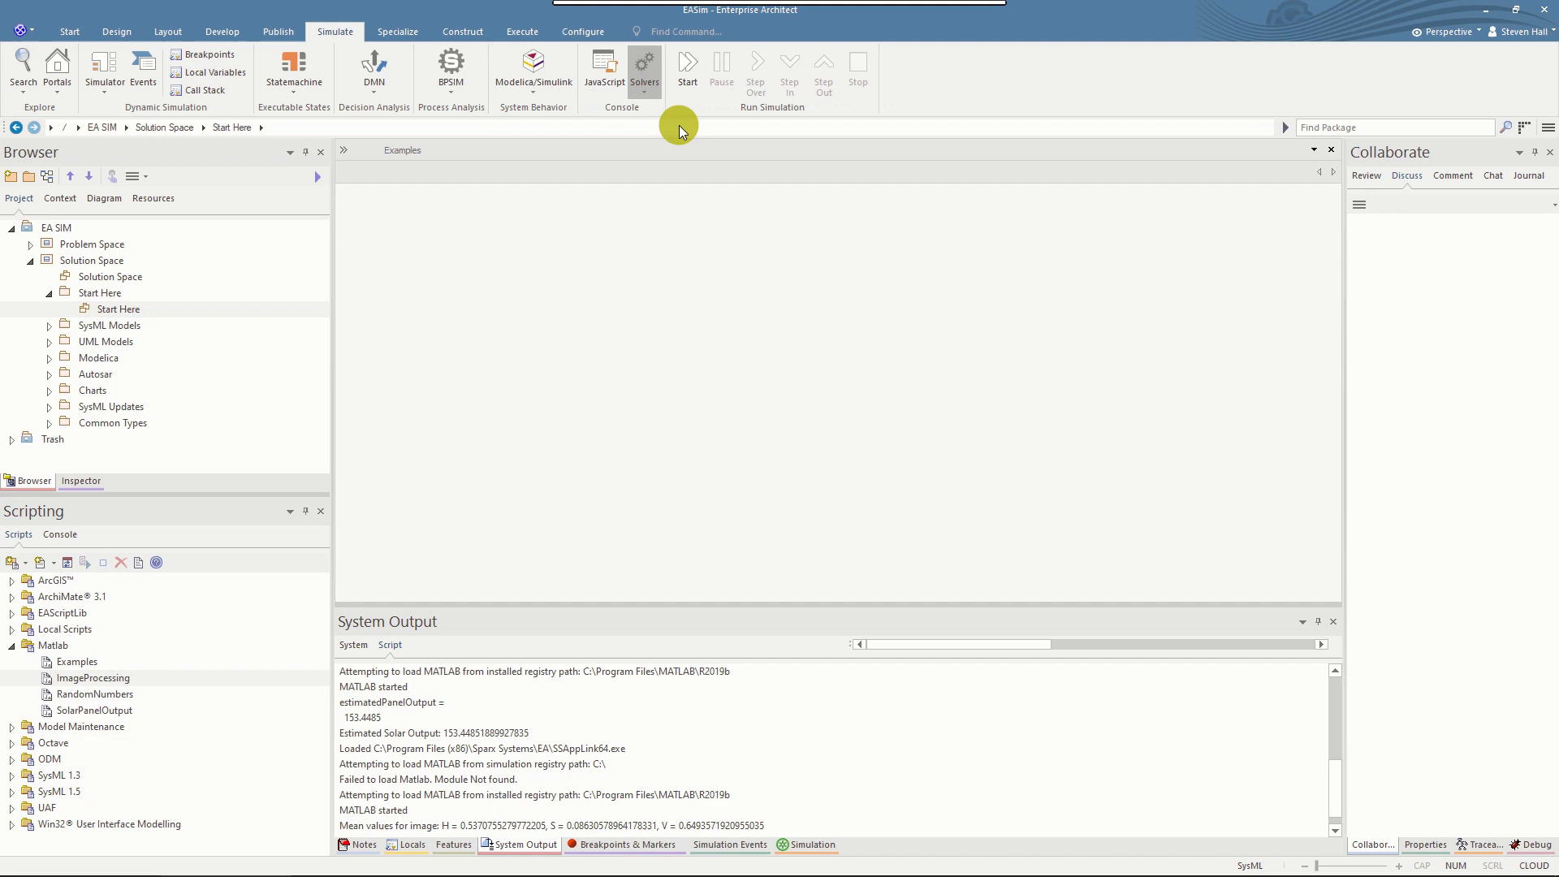
# - Bring up the Console window reporting a new MATLAB solver created and MATLAB started
pyautogui.click(644, 69)
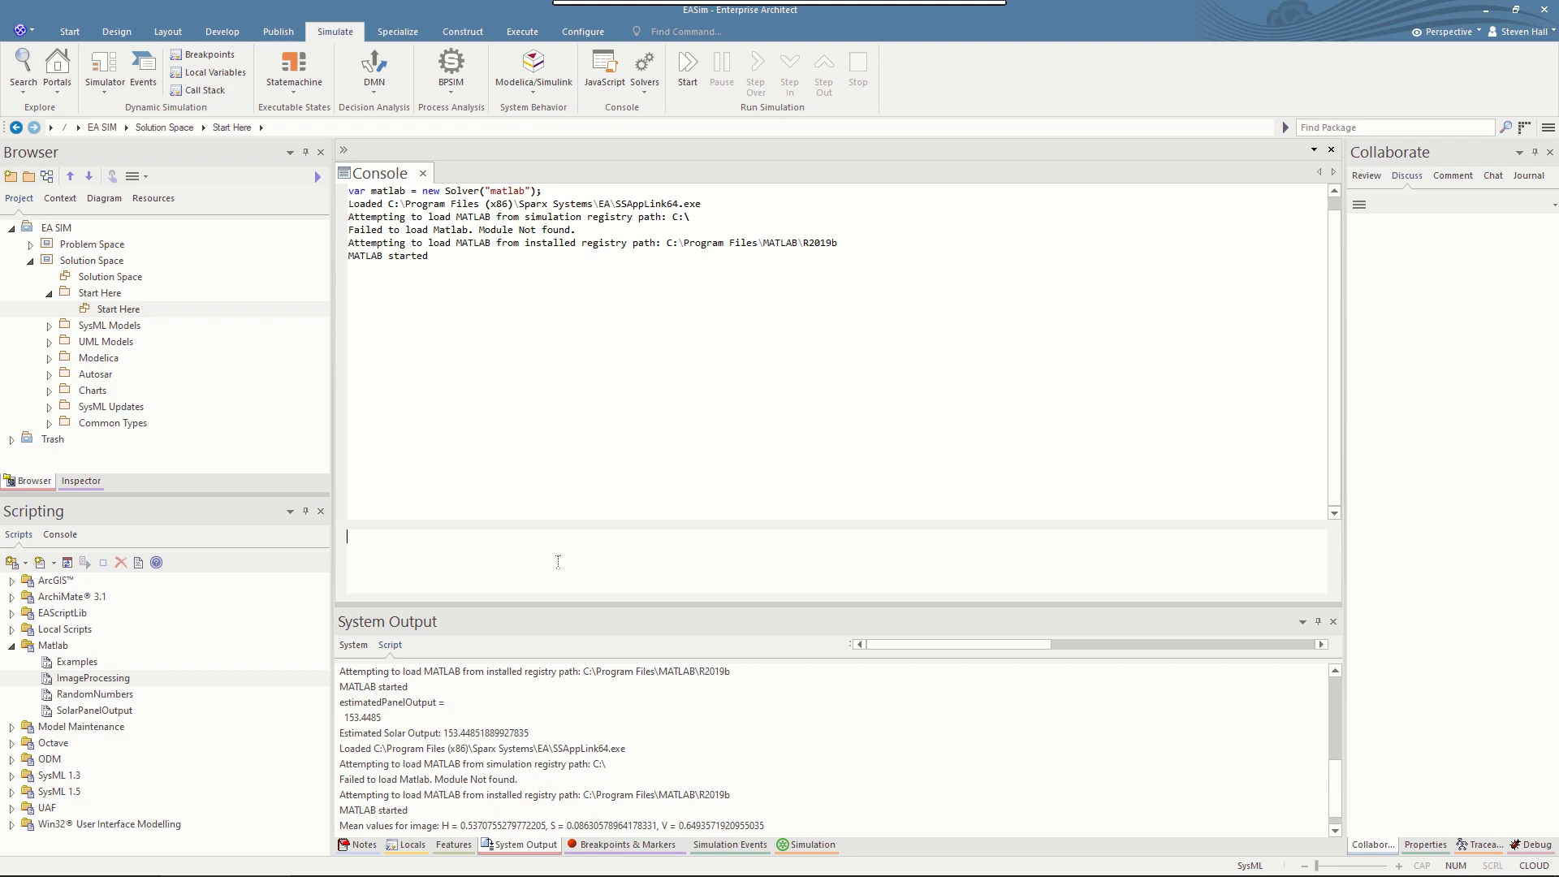
pyautogui.moveTo(567, 566)
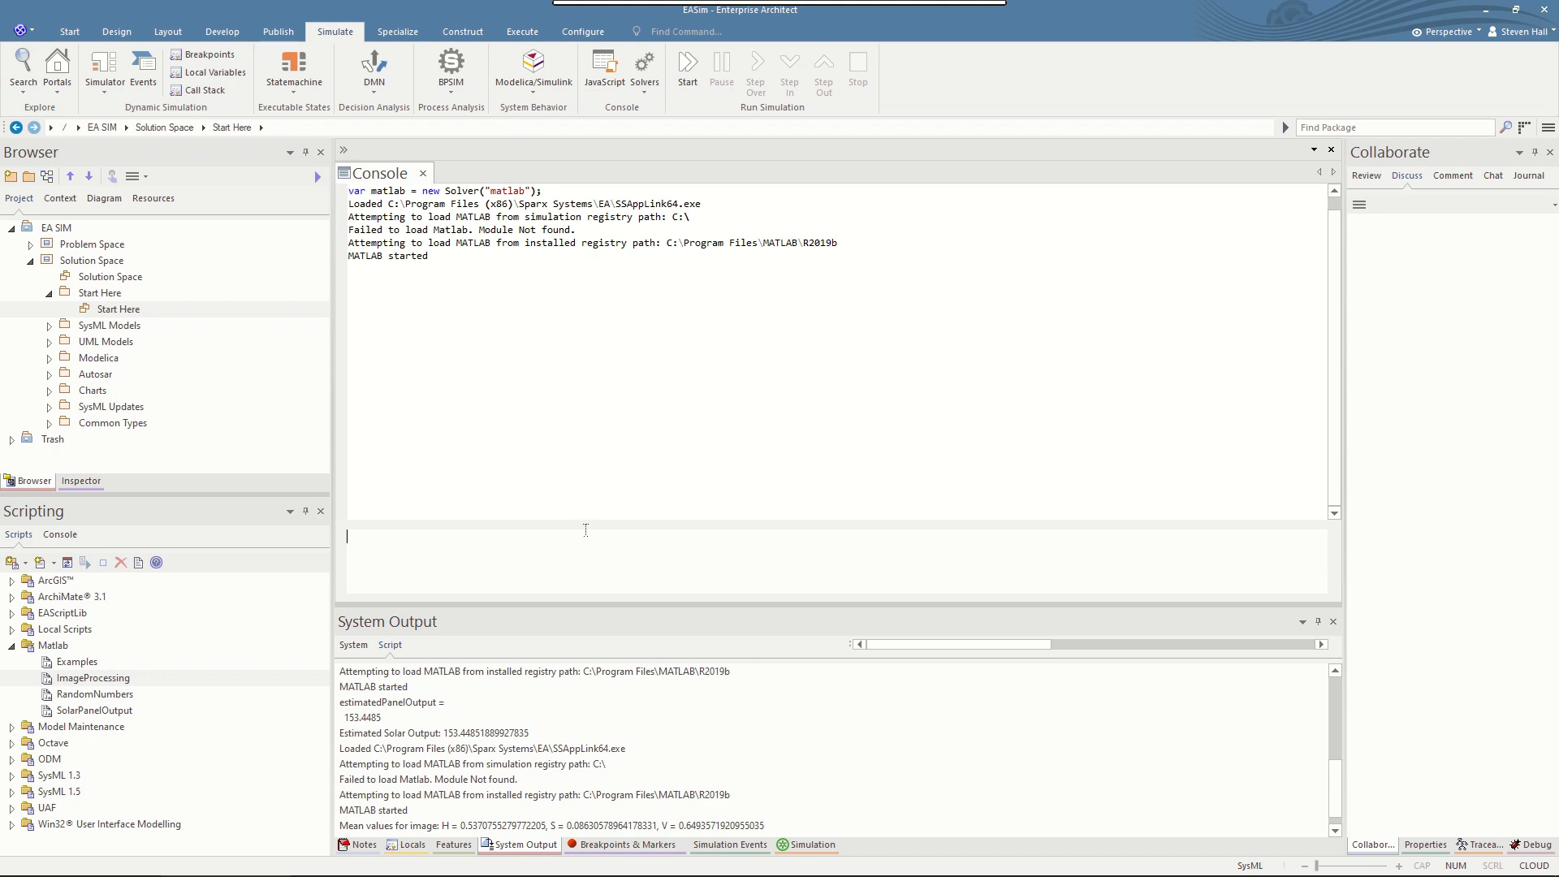
pyautogui.moveTo(586, 533)
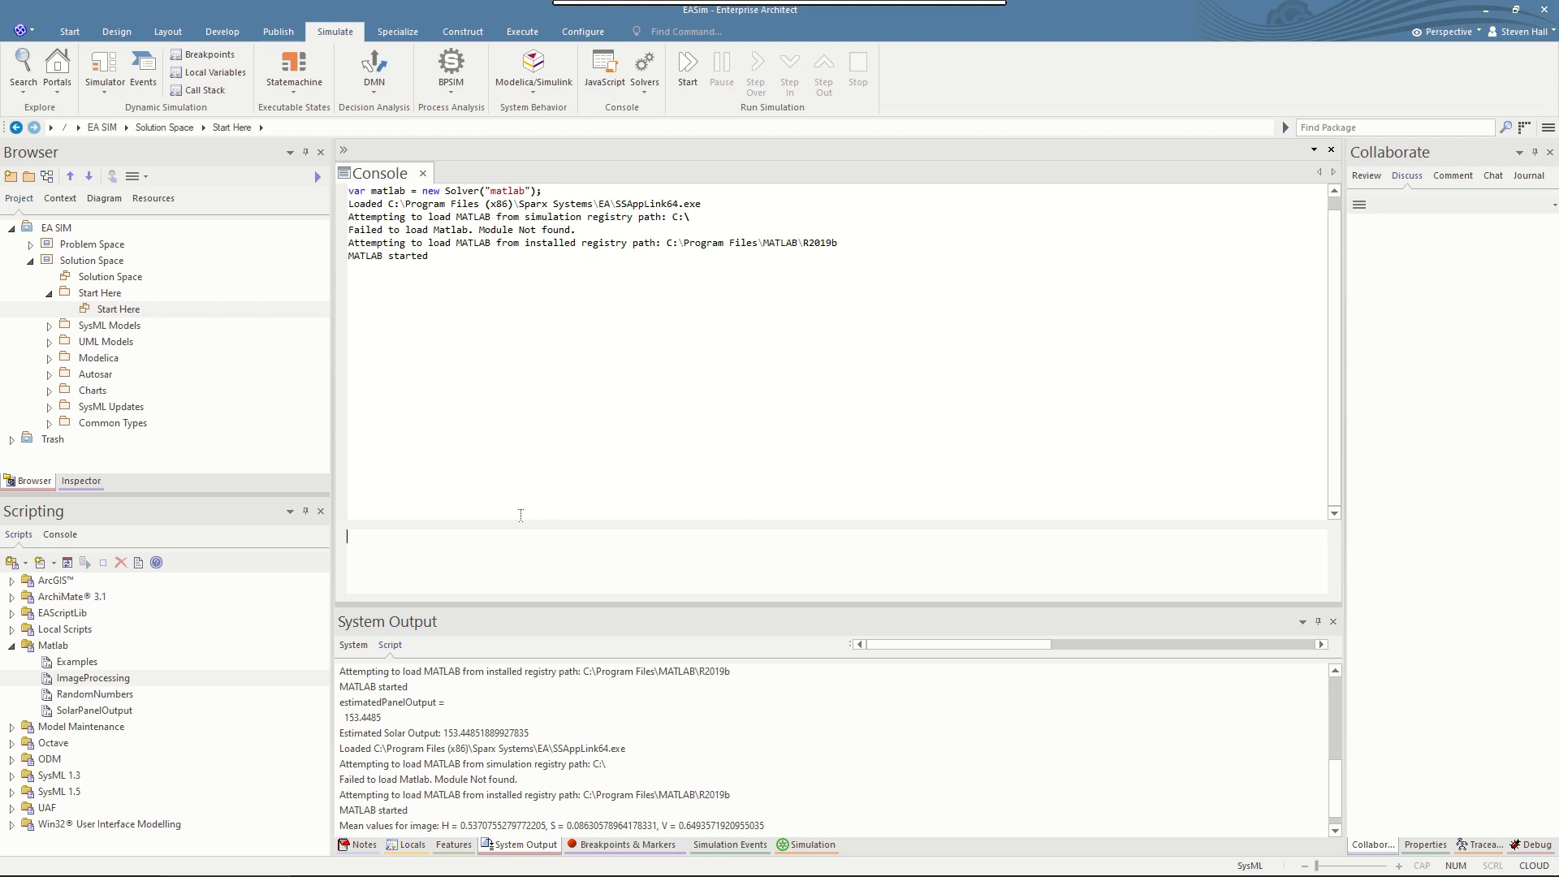
# - Set myString = "this is an example string" and pass it to MATLAB with matlab.set('myString', myString)
pyautogui.write('var myString = "this is an example string";')
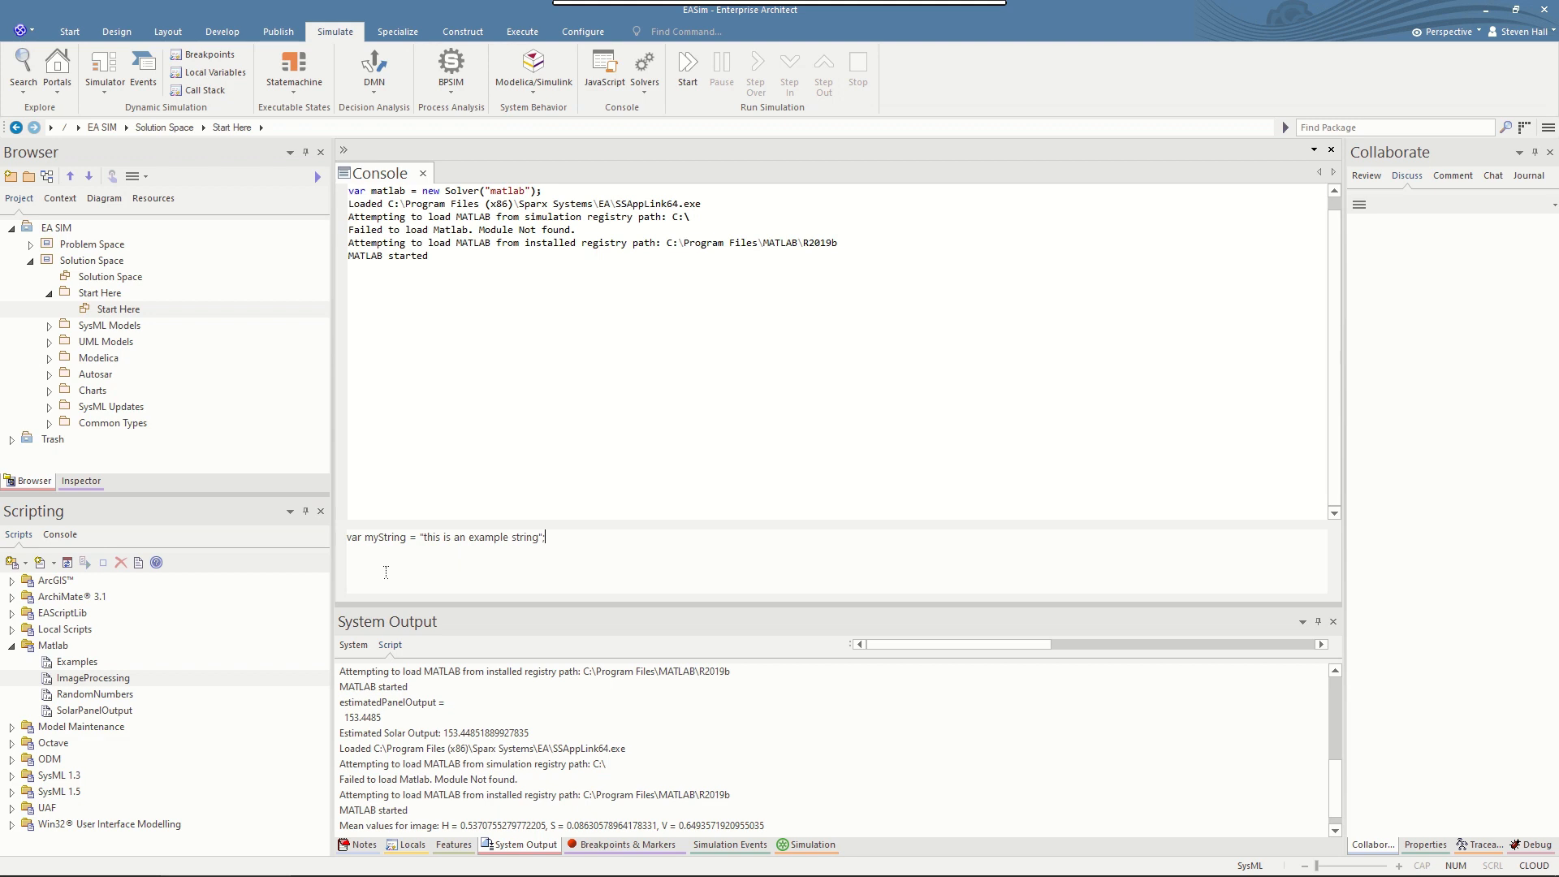
pyautogui.moveTo(453, 608)
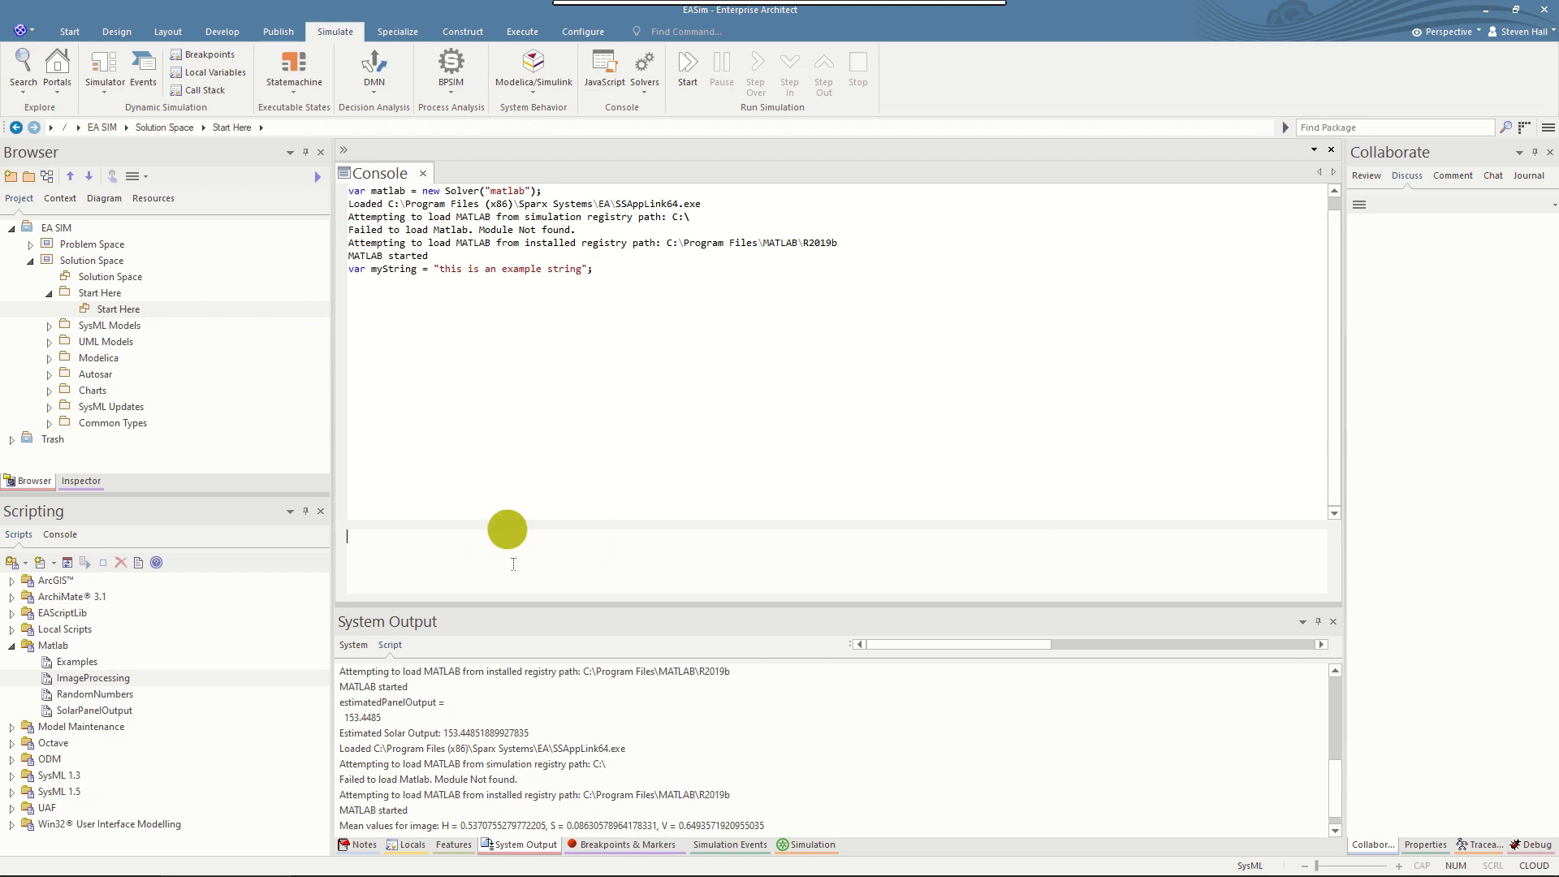
pyautogui.write("matlab.set('myString', myString);")
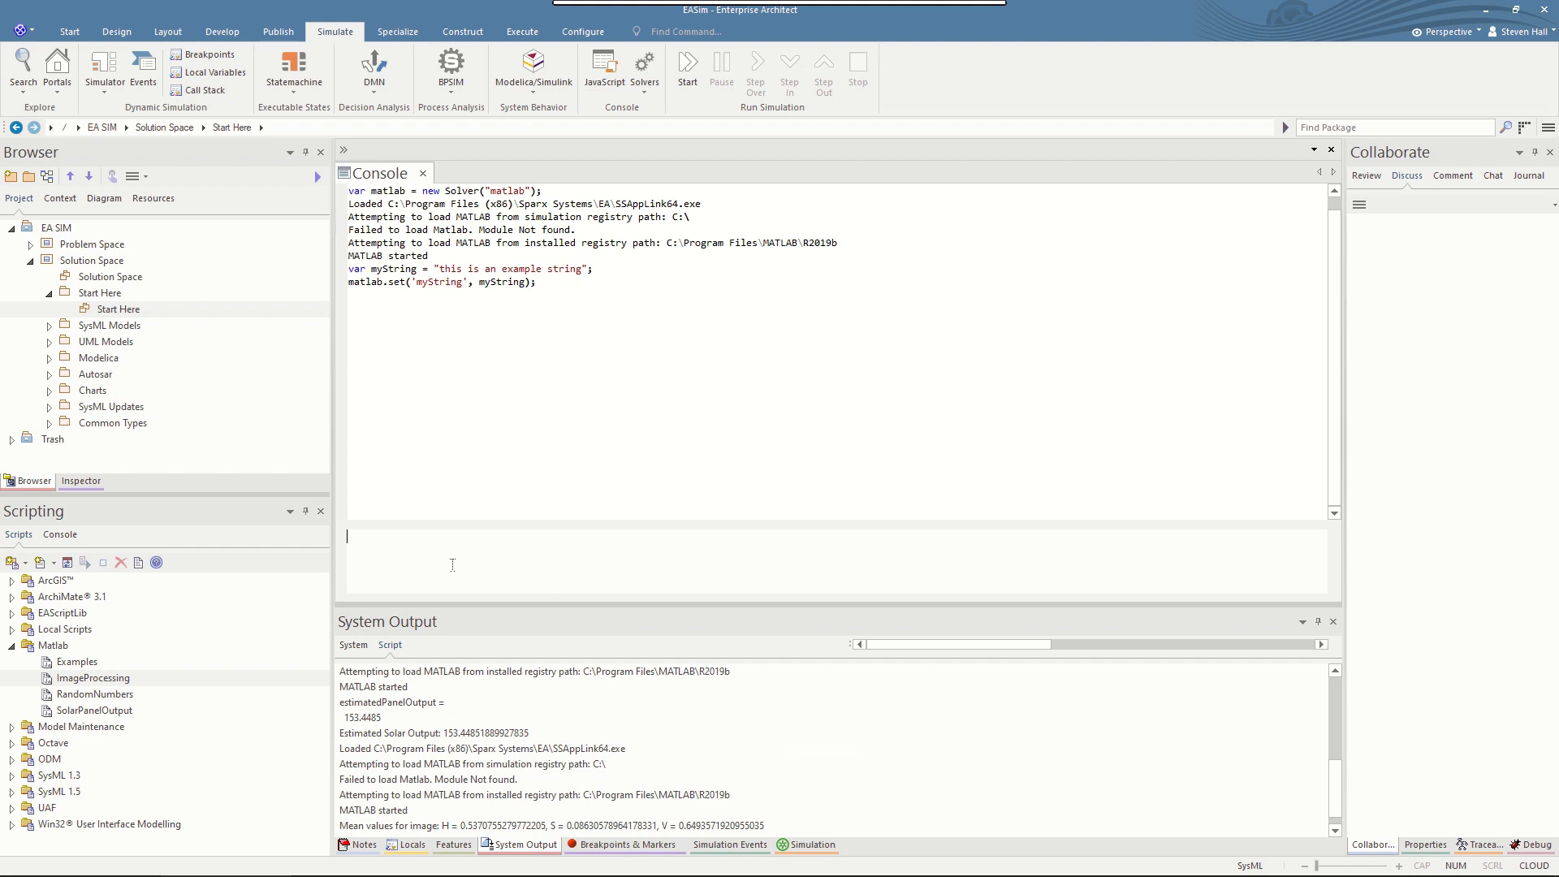
pyautogui.write("var myString = matlab.get('myString');")
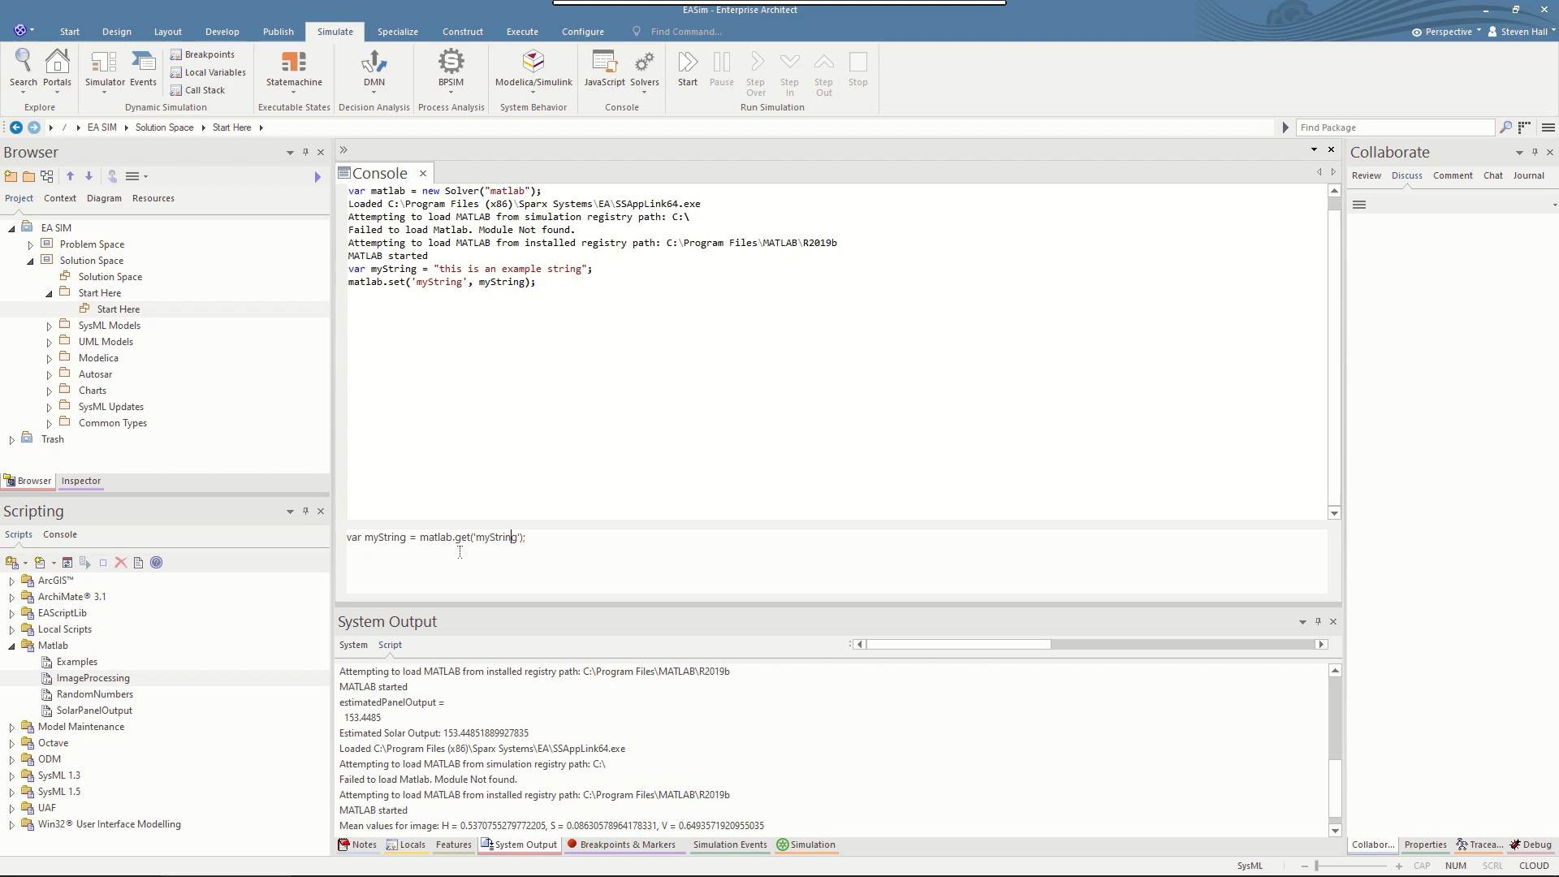
# - Run matlab.get('myStrin') to trigger the undefined-variable error, then get 'myString' correctly
pyautogui.press('Backspace')
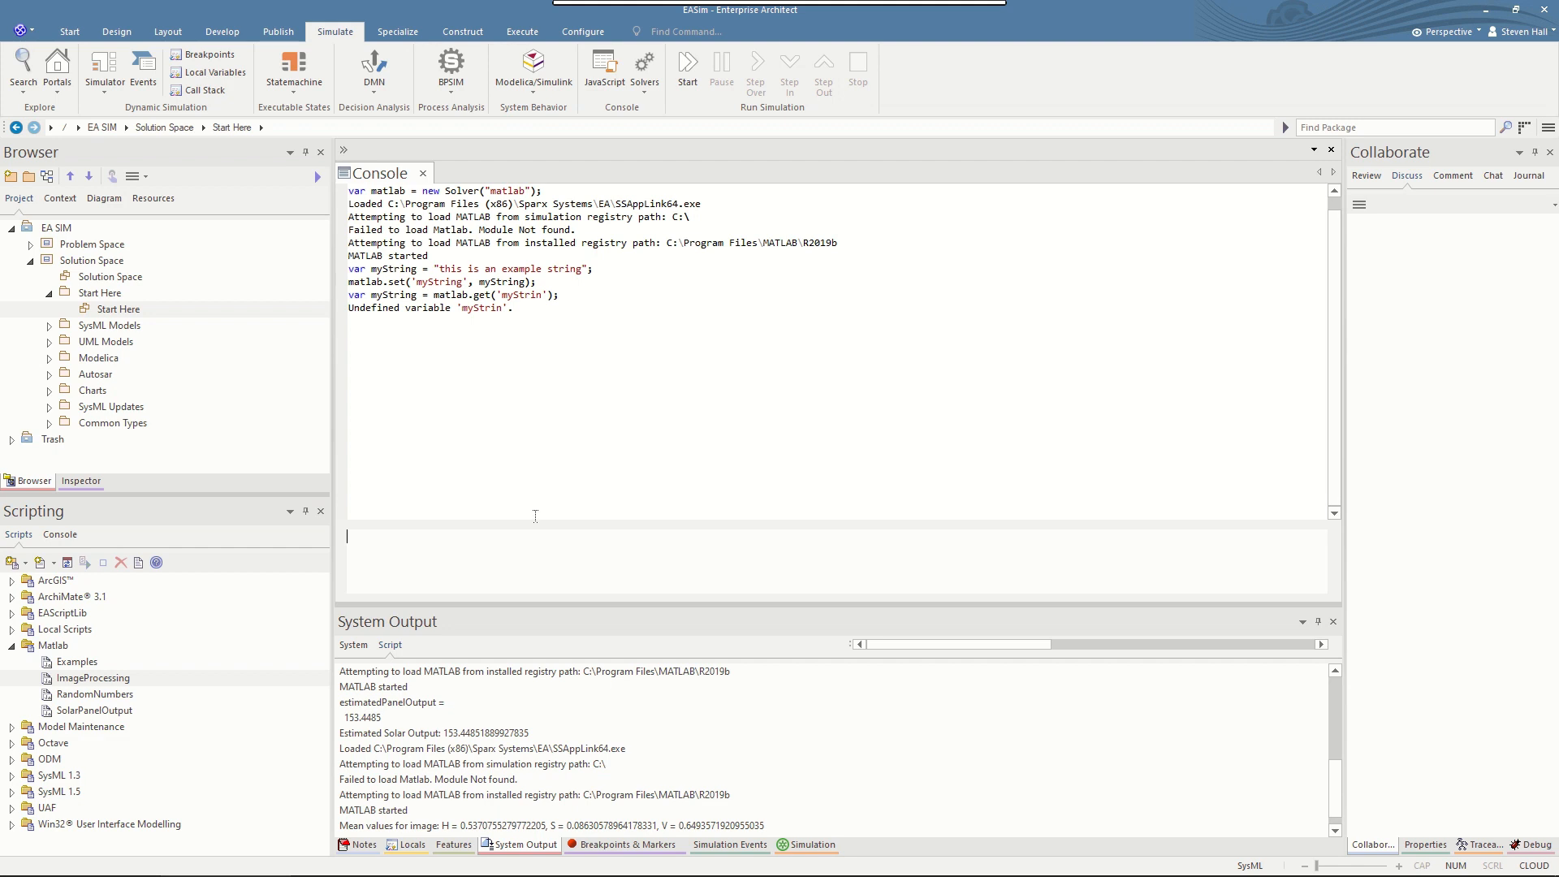
pyautogui.moveTo(501, 551)
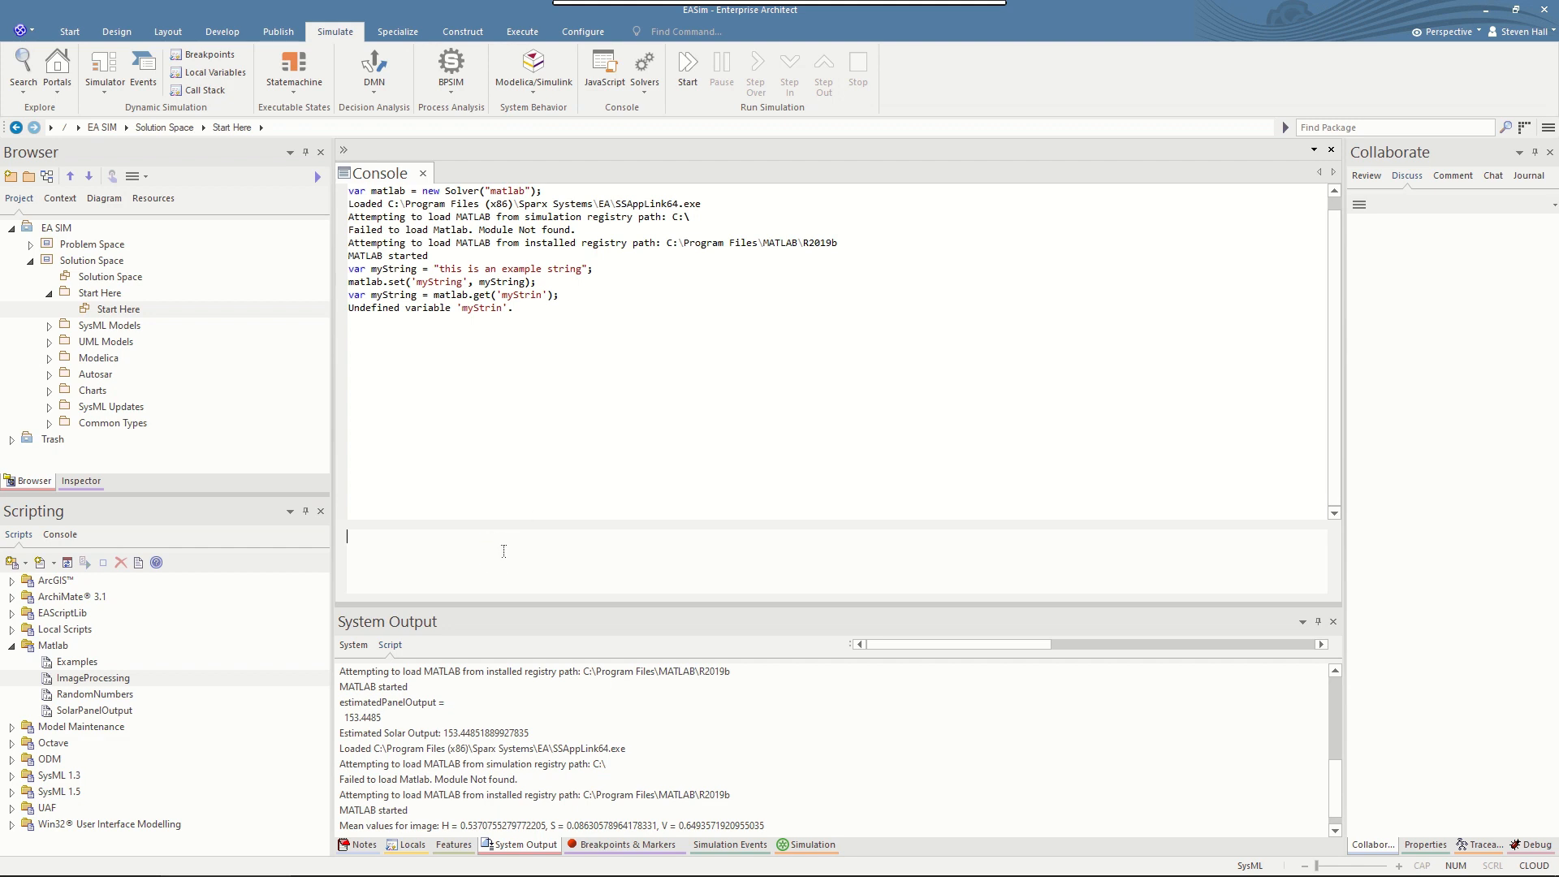
pyautogui.write("var myString = matlab.get('myStrin');")
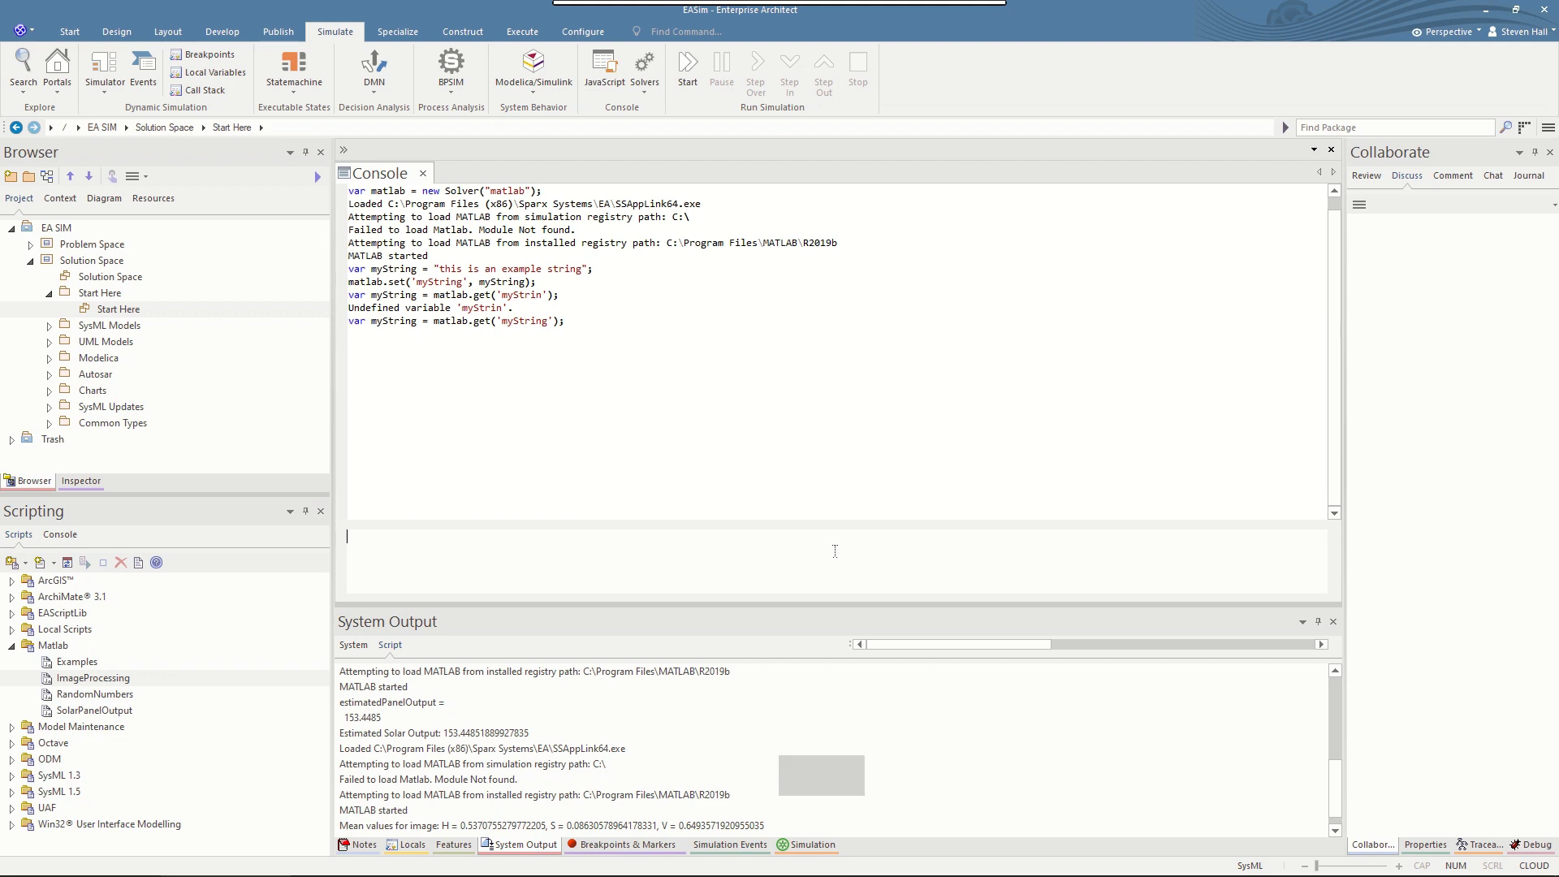
# - Print myString with Session.Output, then run matlab.exec('imageProcessingExample') to show its figure
pyautogui.write("Session.Output('myString = ' + myString);")
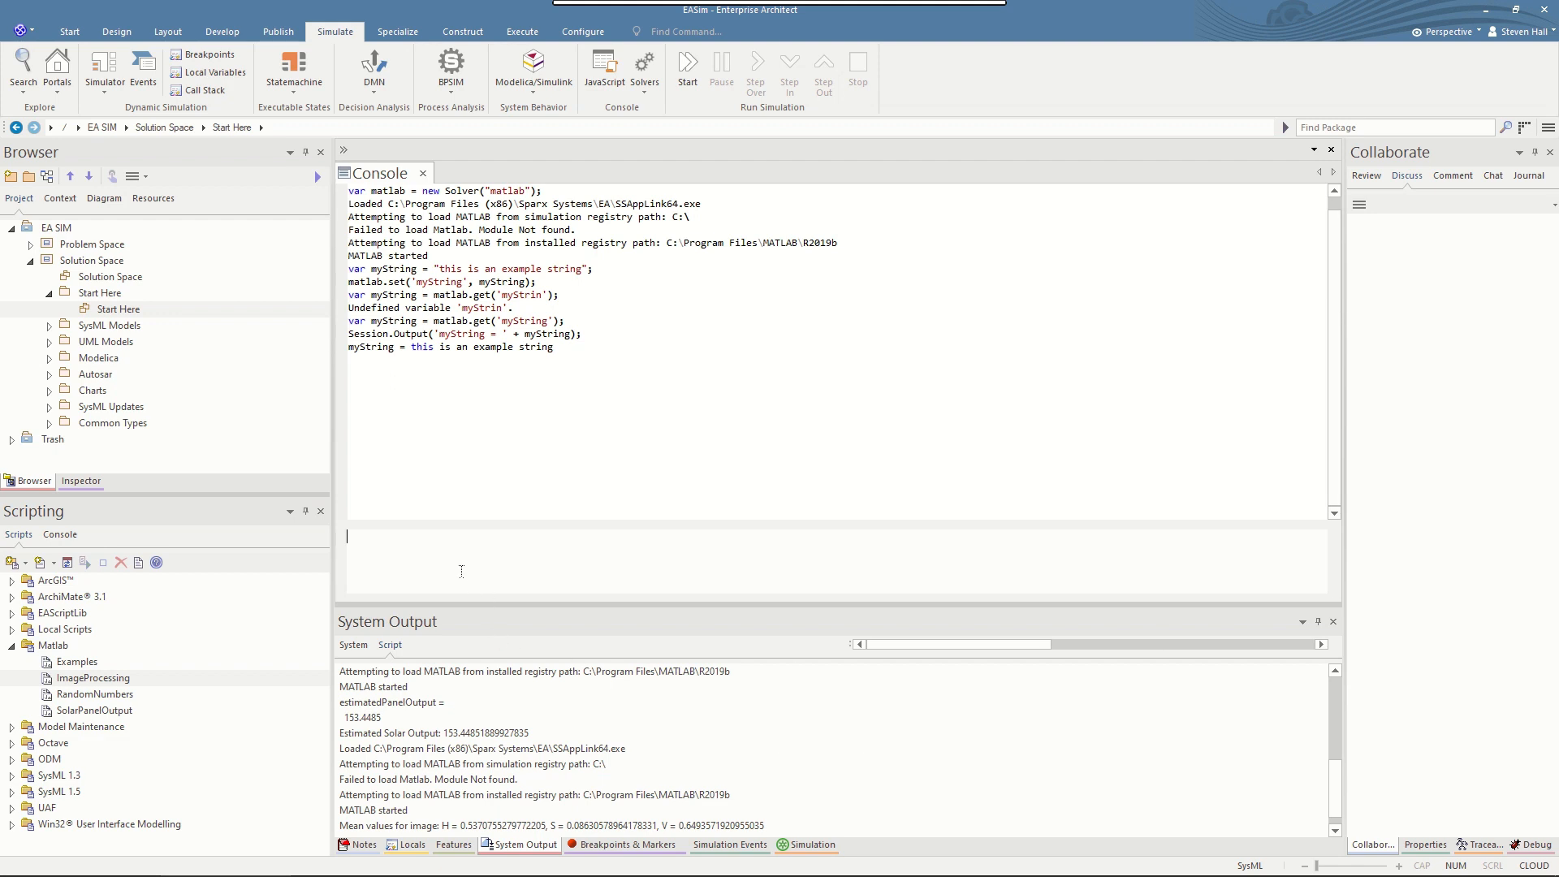
pyautogui.write("matlab.exec('imageProcessingExample')")
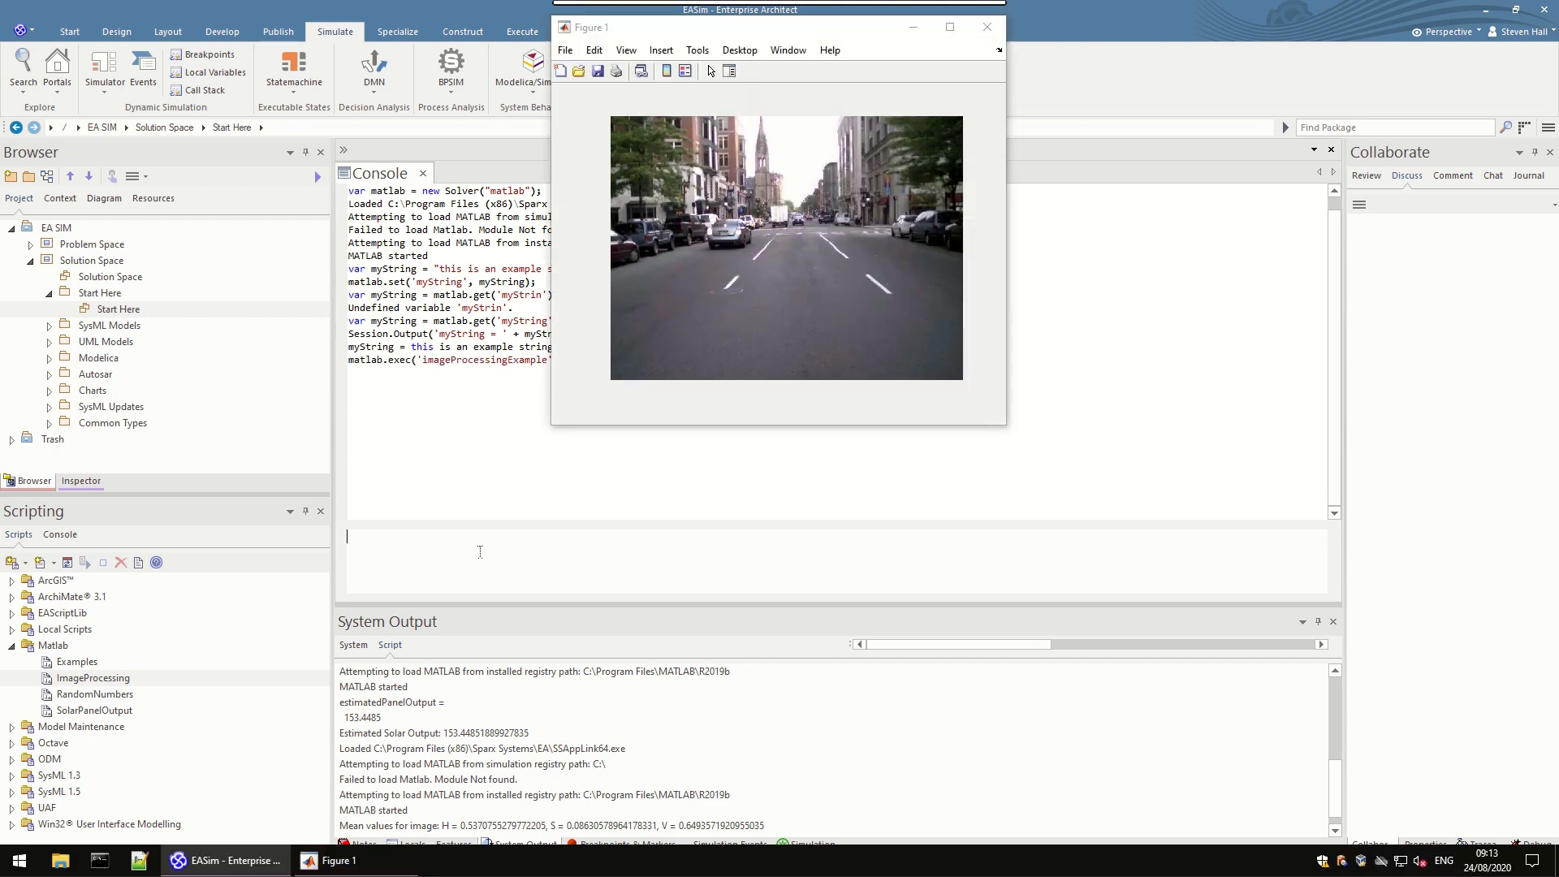
# - Close the four-panel overlay figure, leaving the console showing ans = 0.5371
pyautogui.click(986, 27)
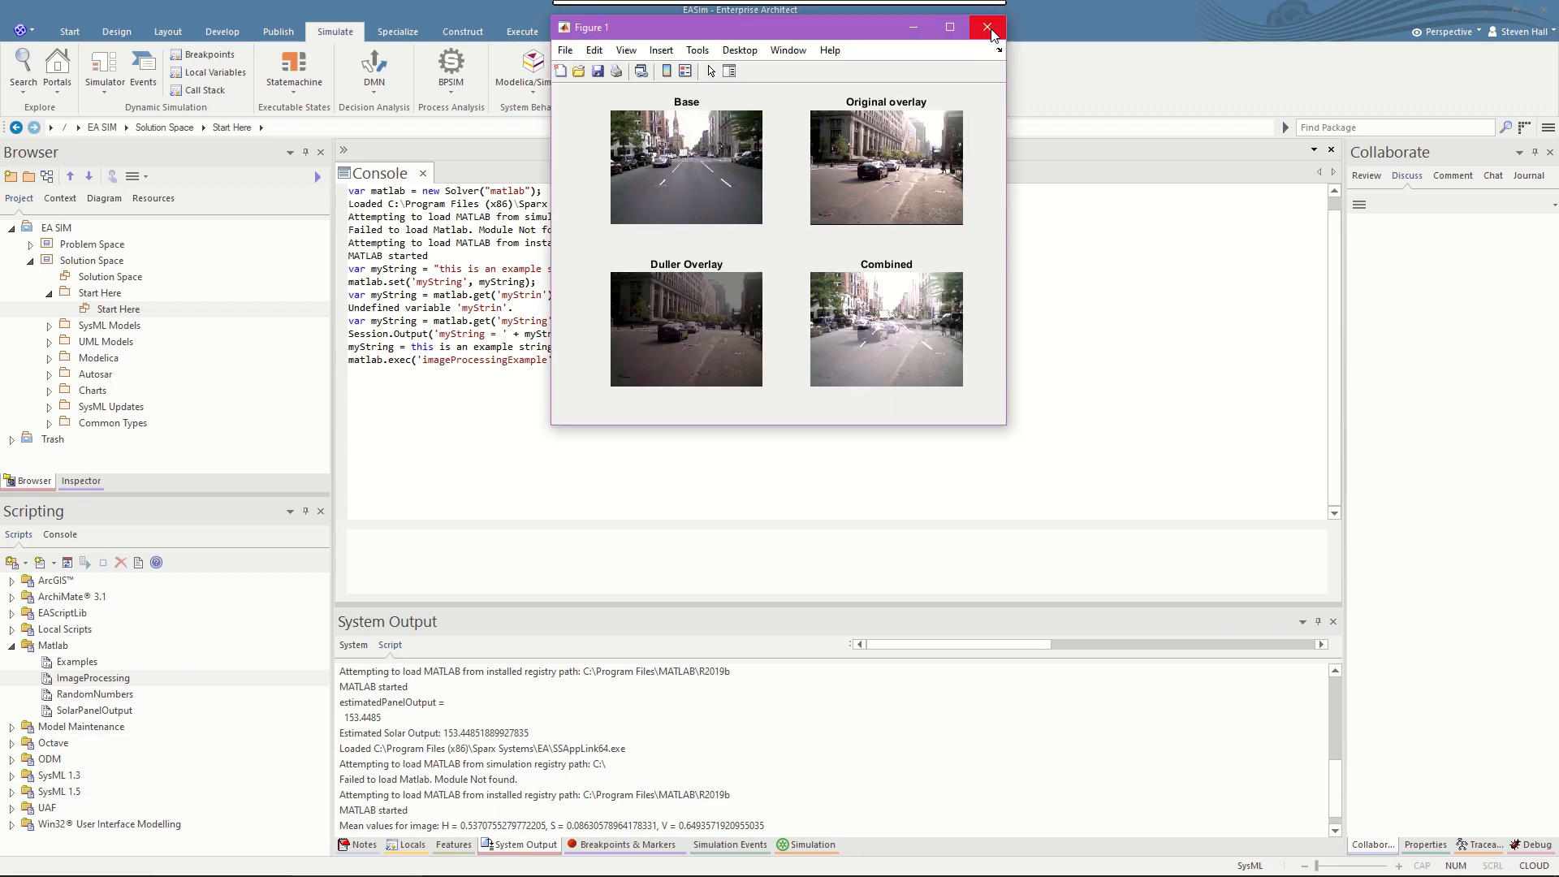
pyautogui.click(988, 28)
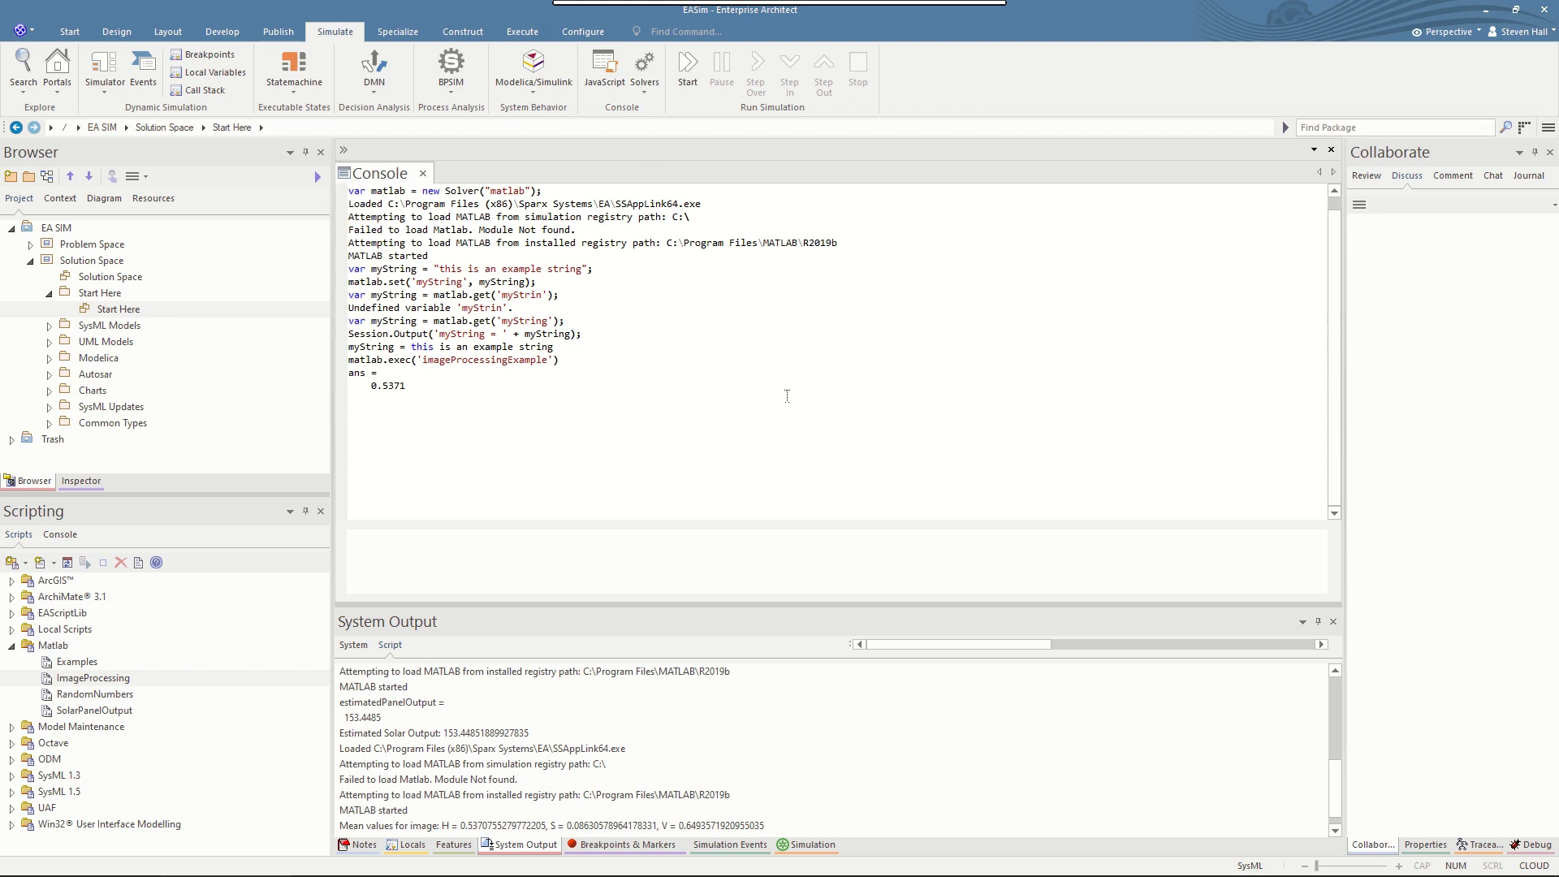
pyautogui.moveTo(653, 460)
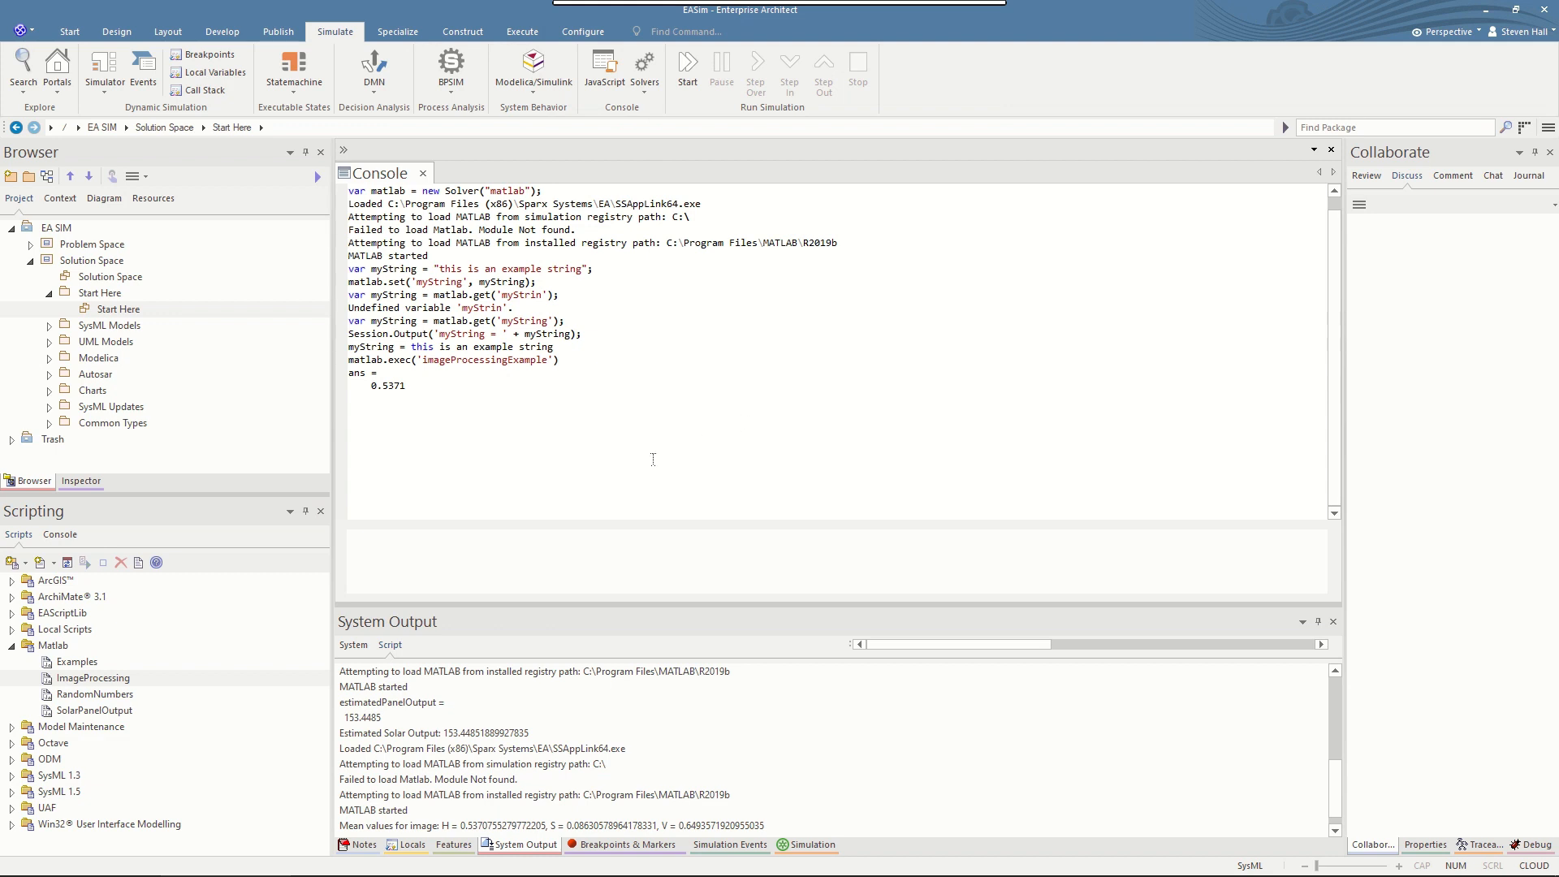